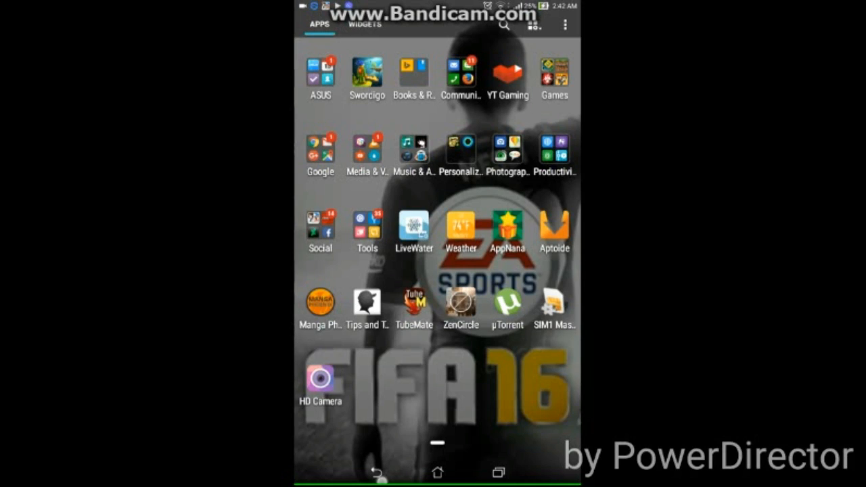
Navigate the Video column to Search for Media Servers with BubbleUPnP Media Server (K01N) listed.
click(439, 474)
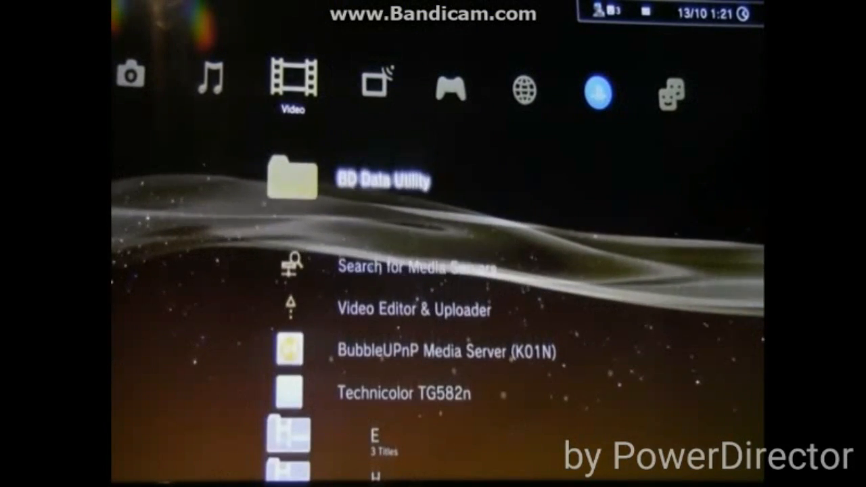
scroll(down, 3)
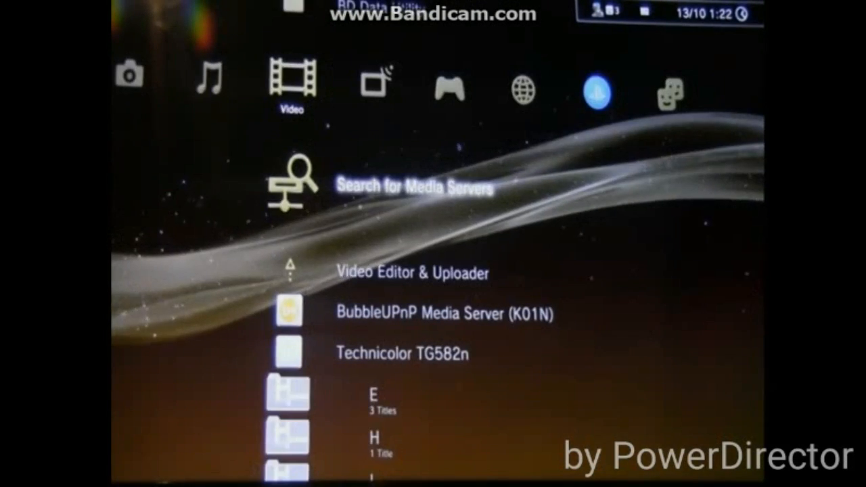
click(420, 187)
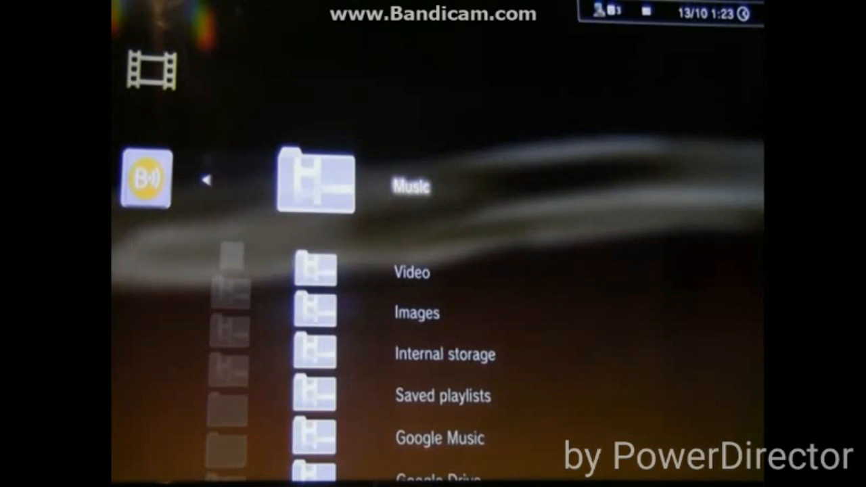
Back out of the server's folders and show BubbleUPnP Media Server (K01N) under the Photo column.
scroll(down, 3)
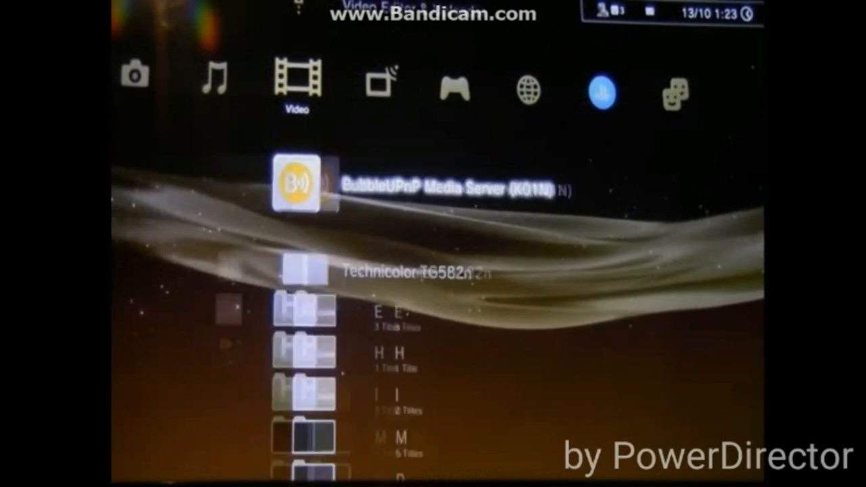
scroll(left, 3)
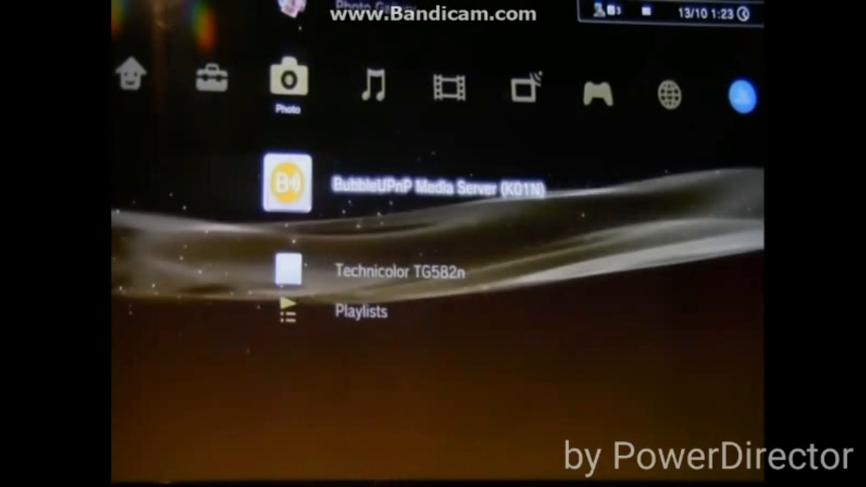